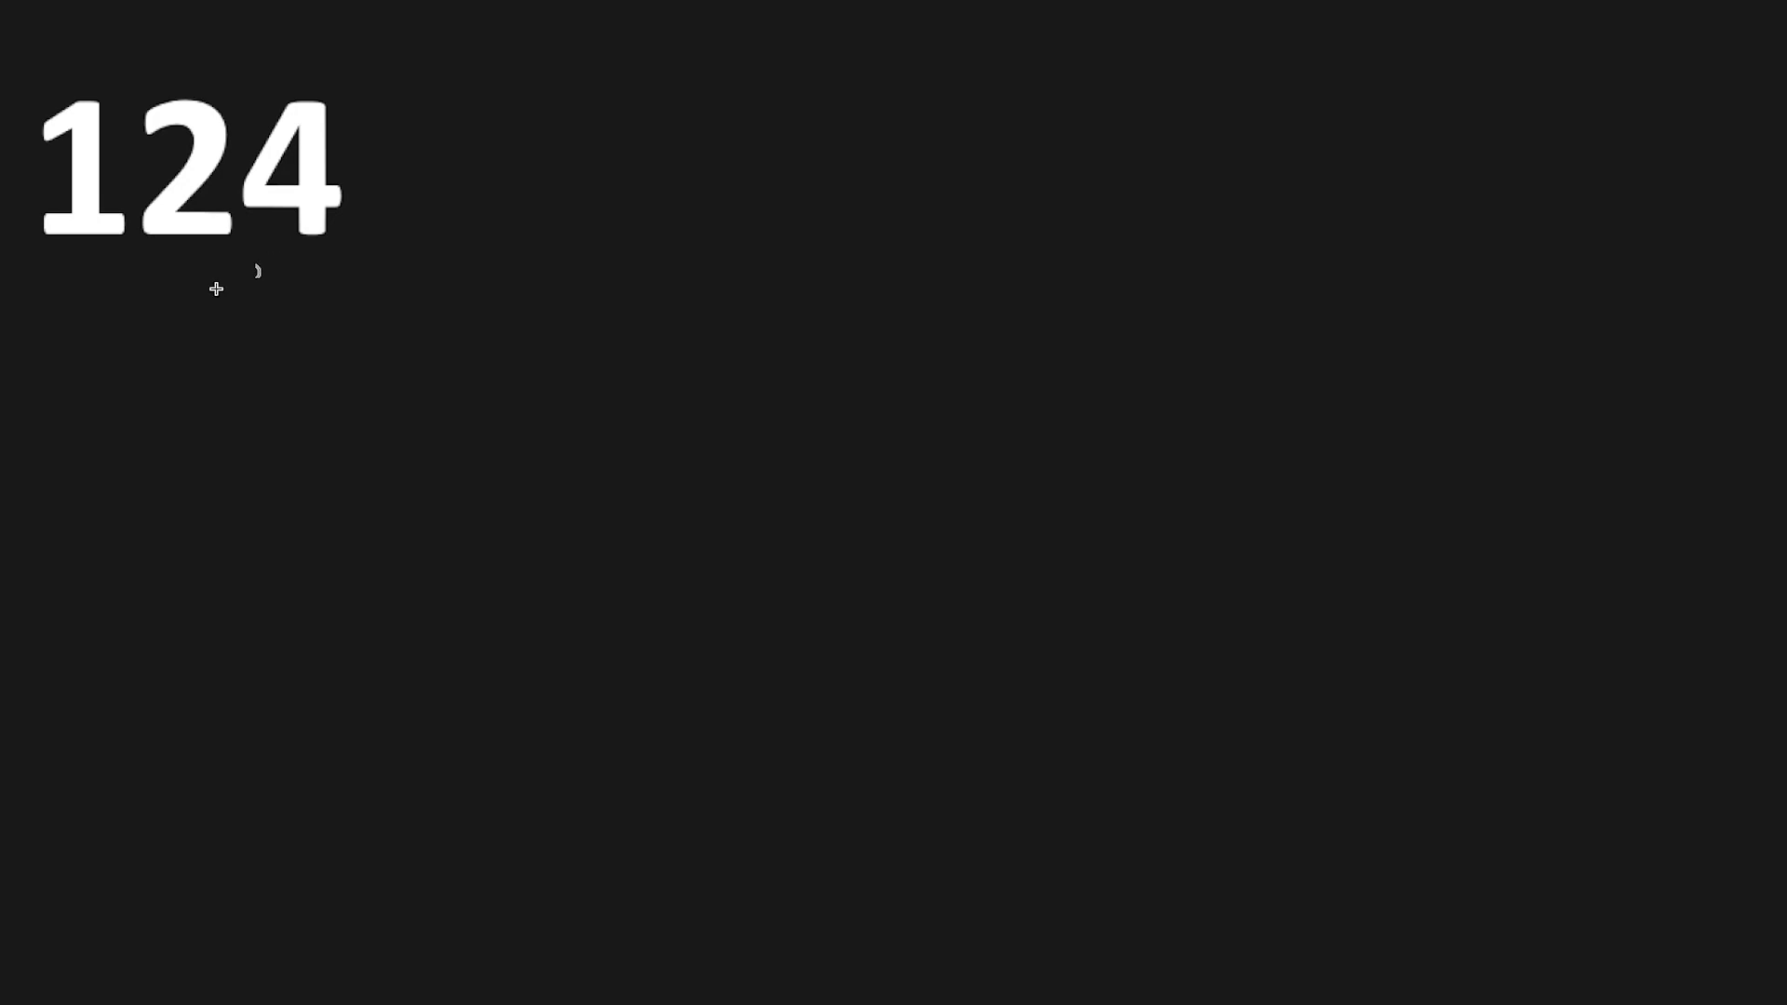
mouse_move(358, 293)
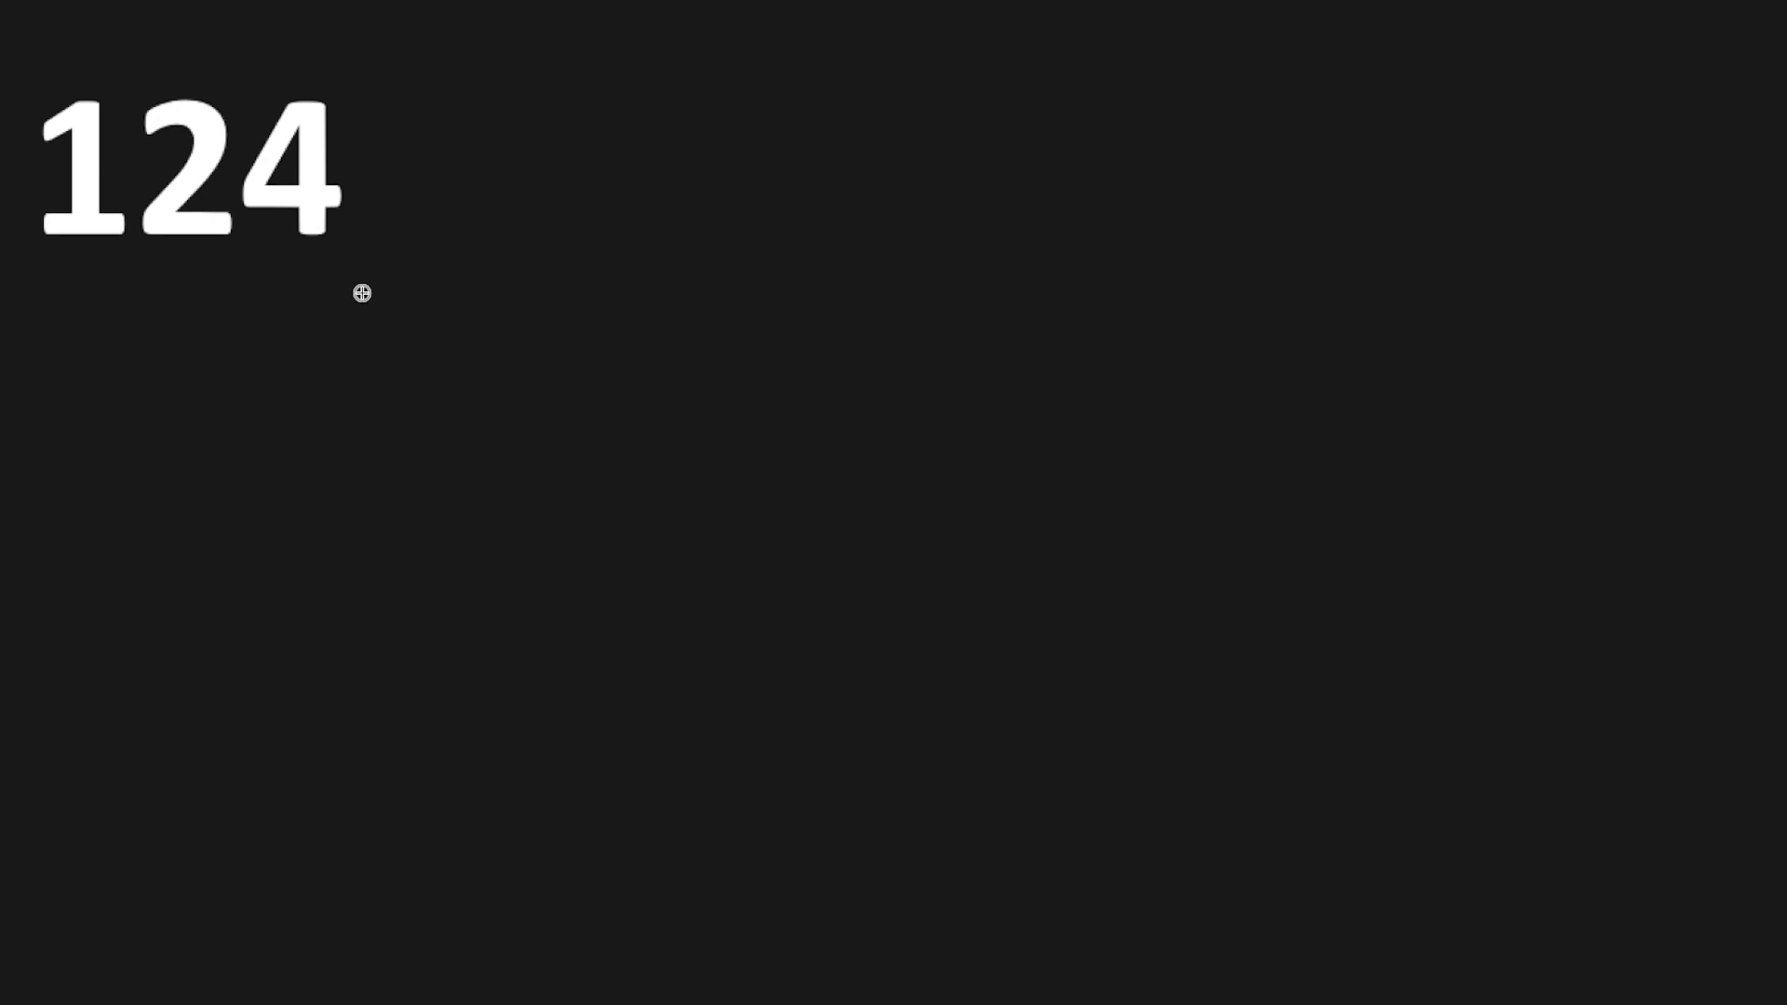
mouse_move(392, 333)
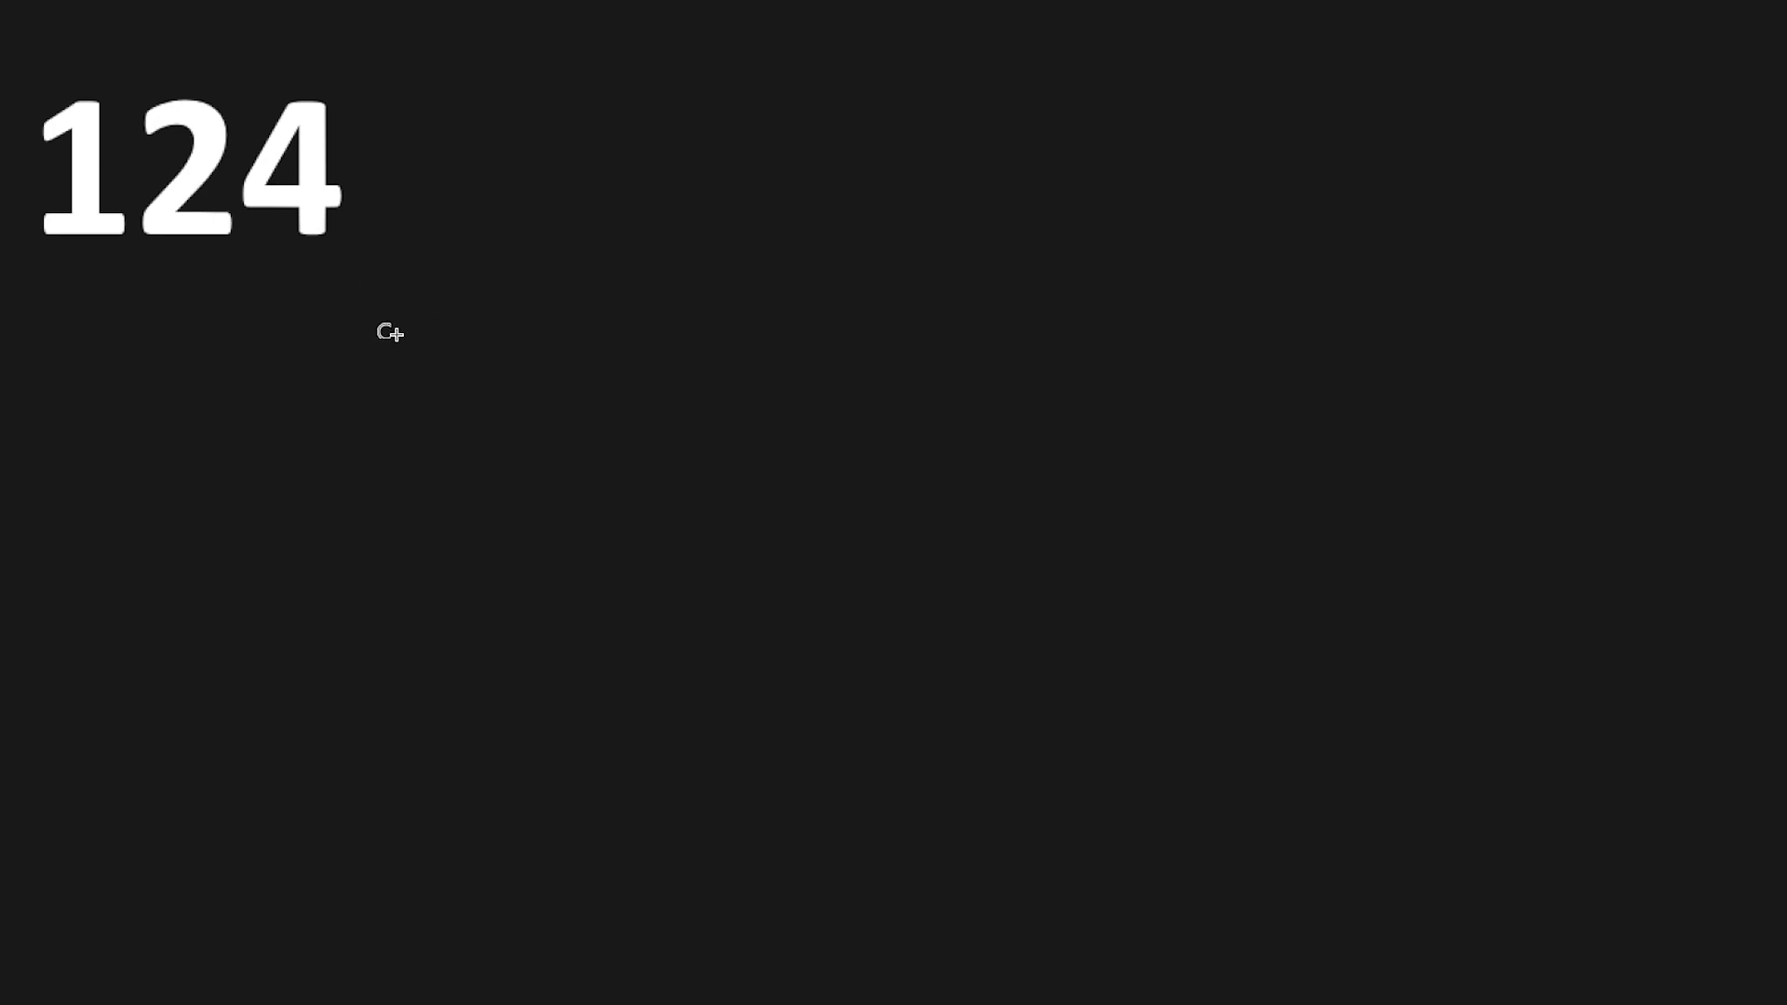
mouse_move(448, 291)
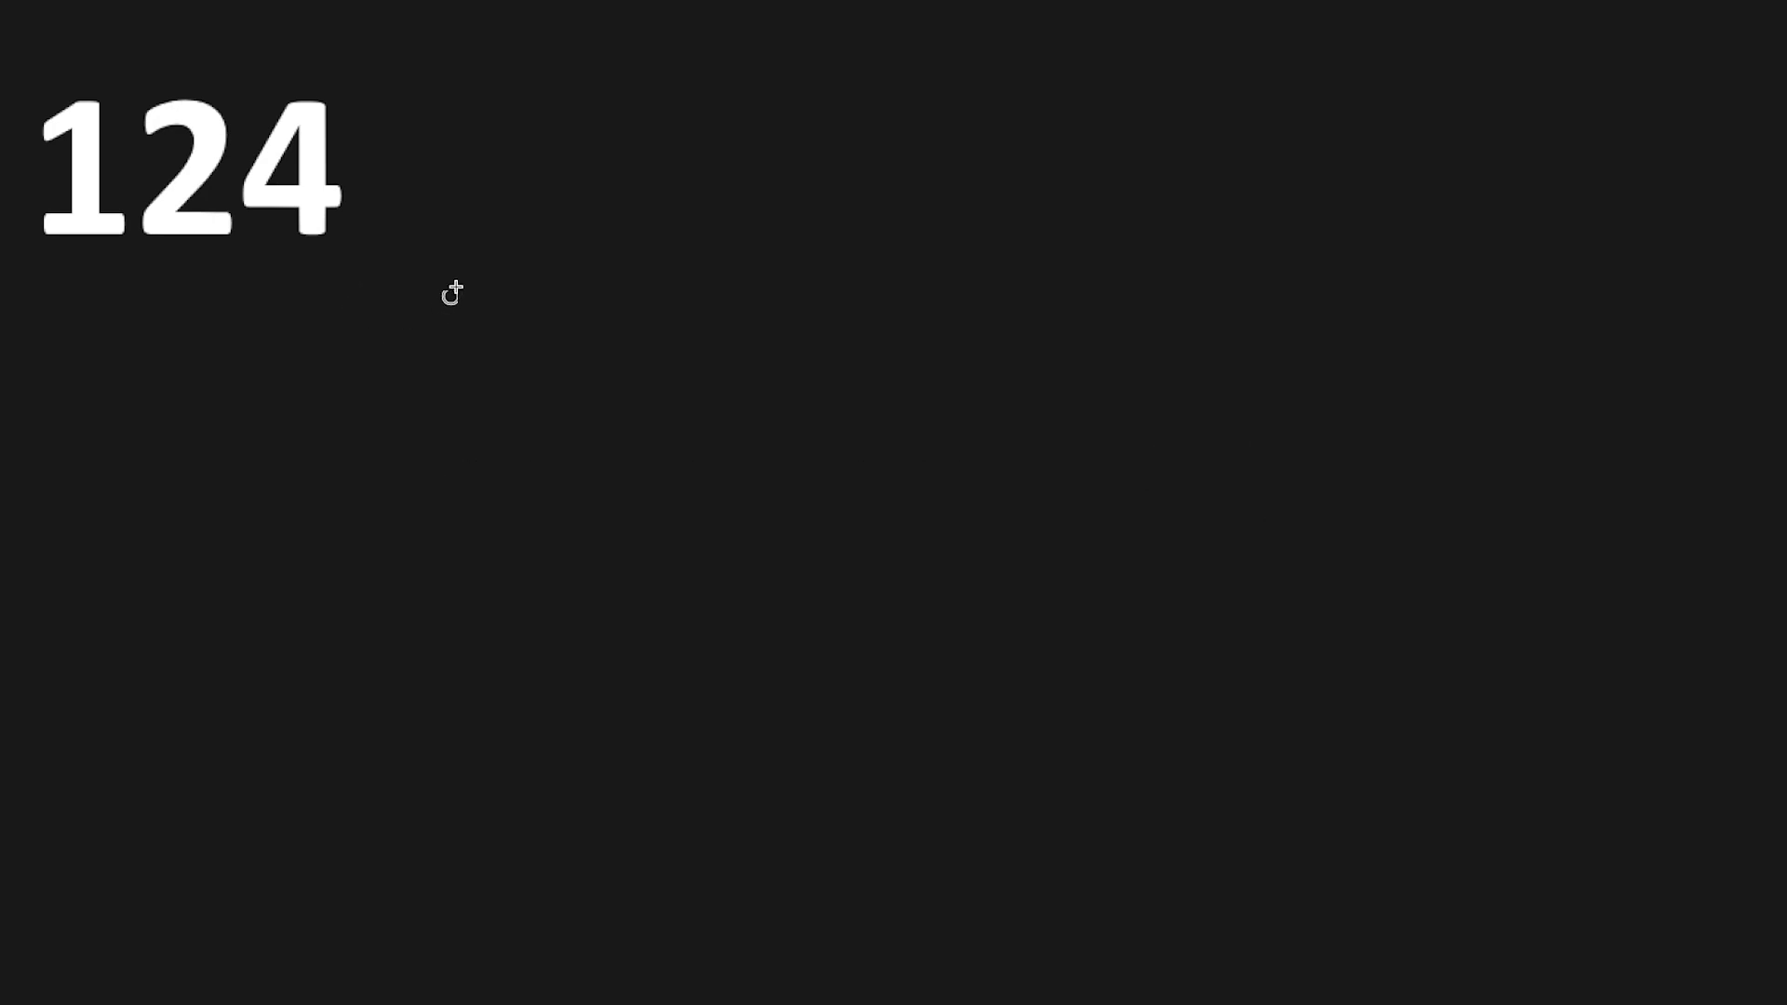
Handwrite '/2 =' after 124 and the quotient 62 for the first row
drag(445, 204, 524, 120)
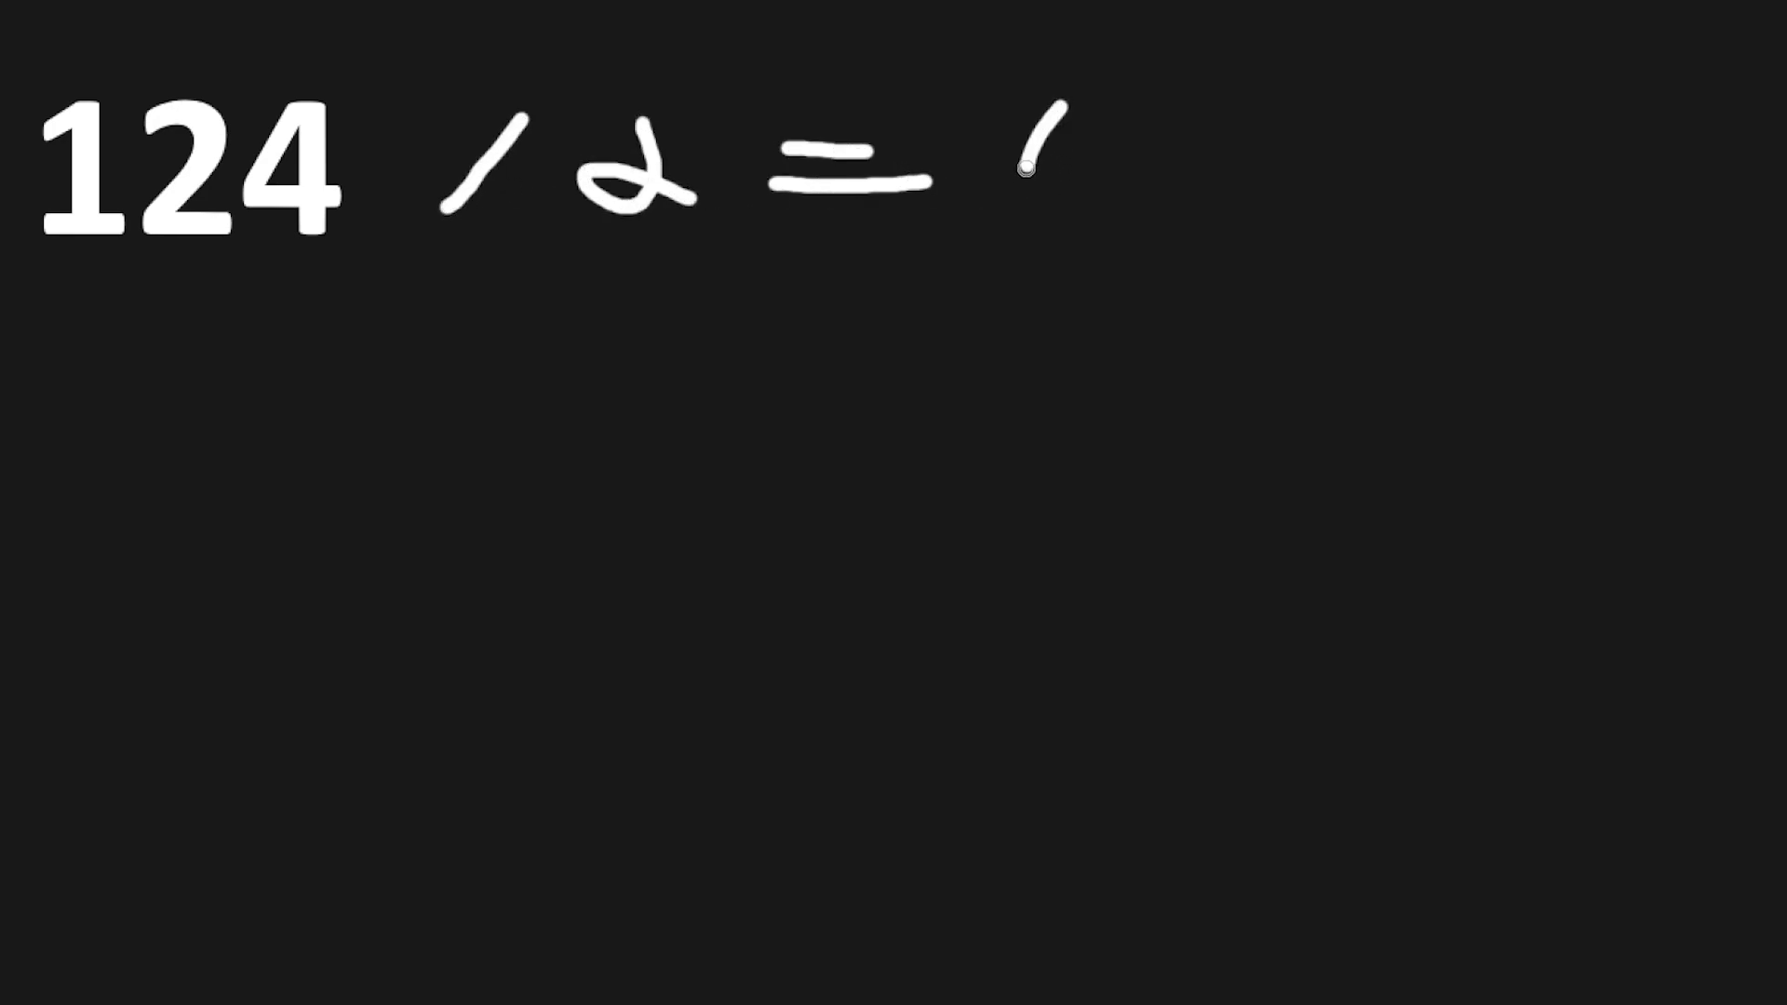
drag(1037, 114, 1208, 171)
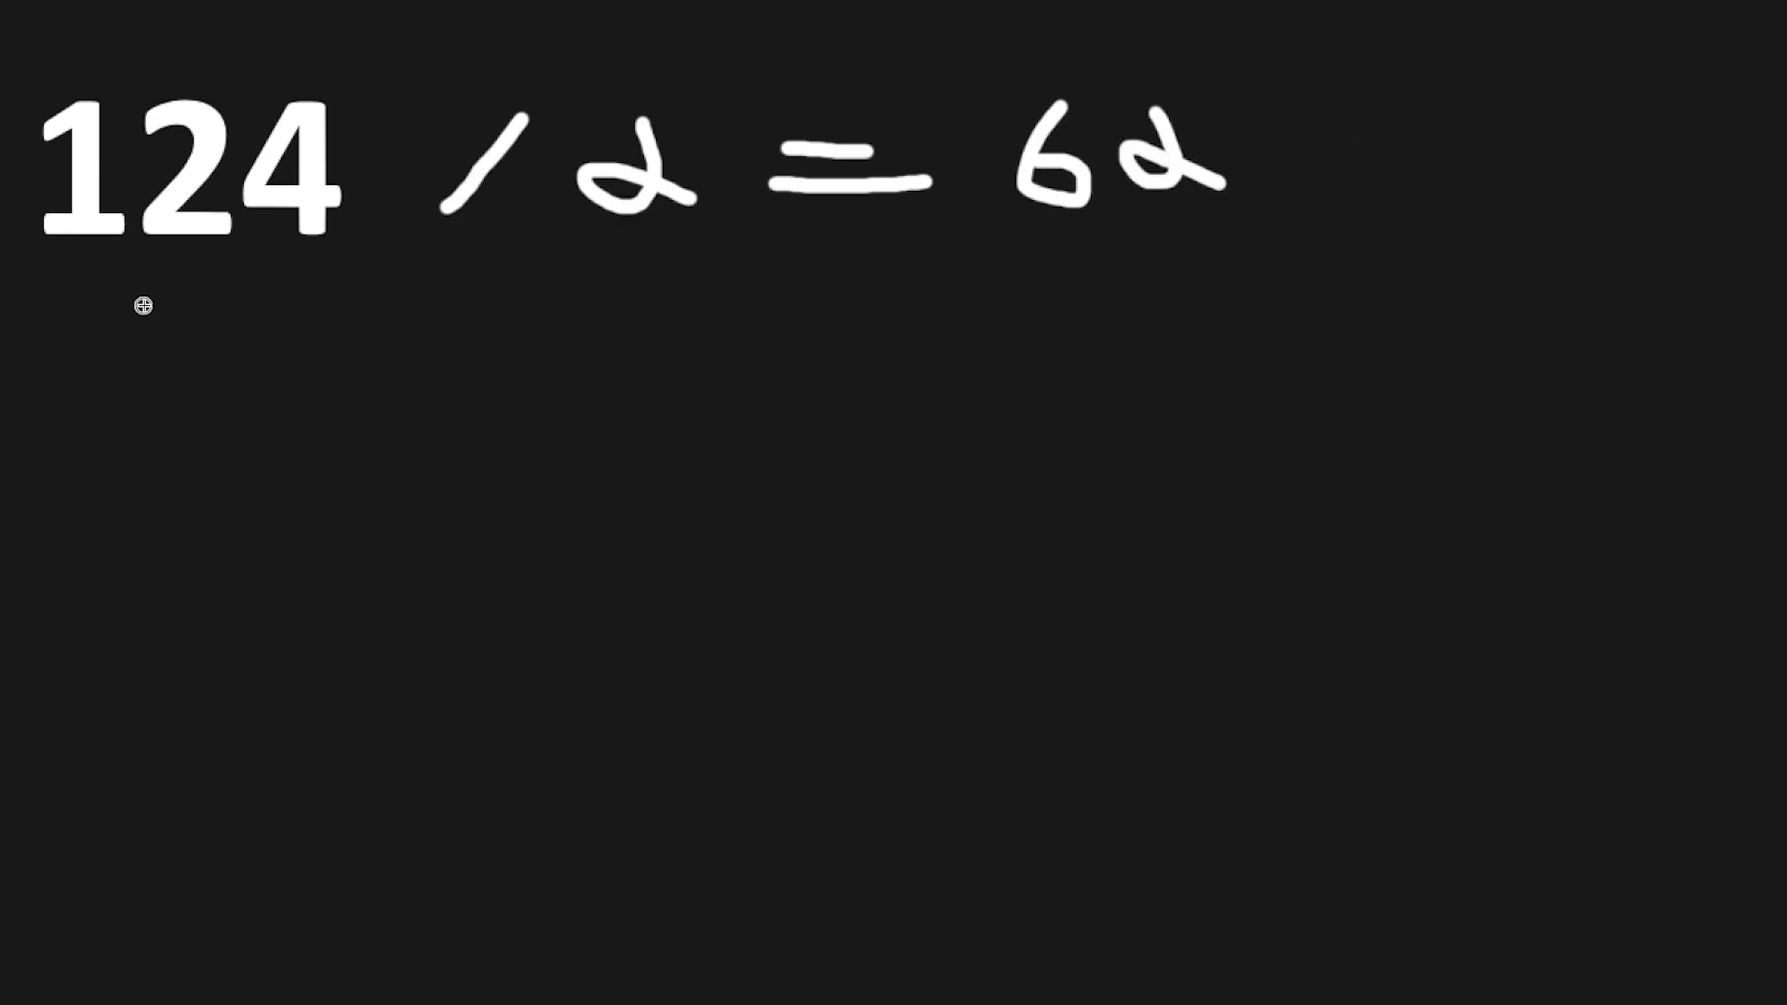
mouse_move(1444, 107)
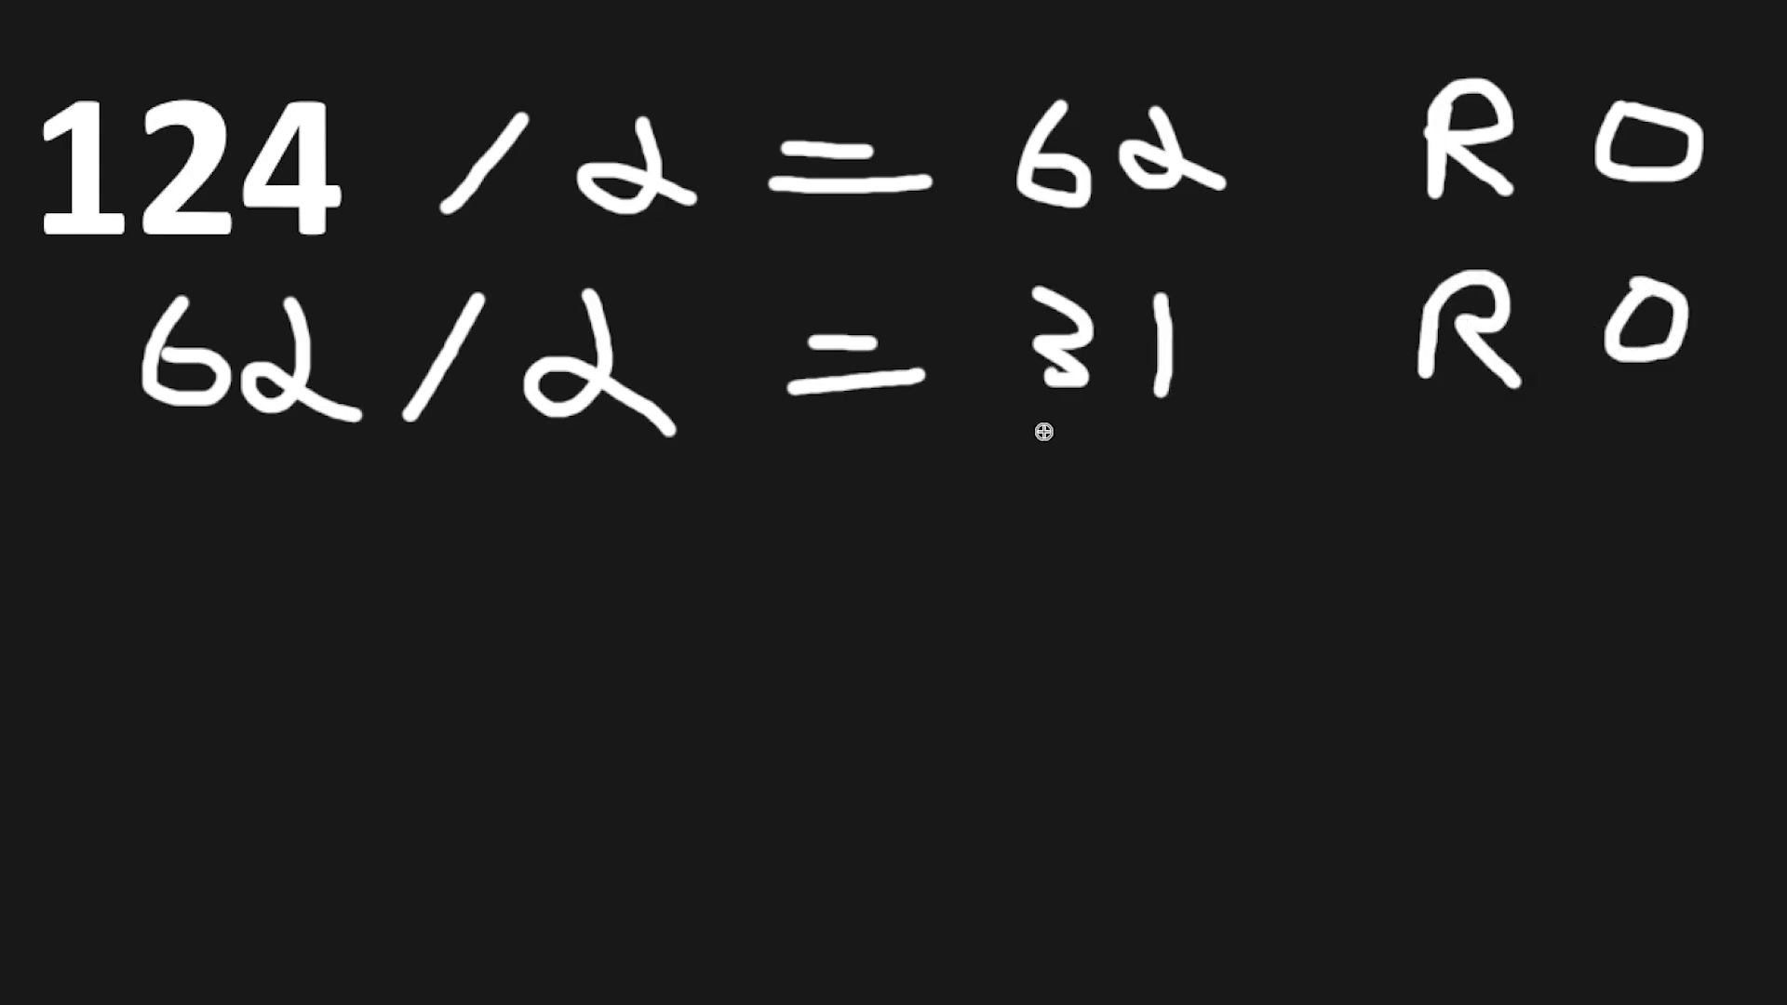
Handwrite rows '31/2 = 15 R1' and '15/2 = 7 R1' in the halving table
drag(154, 524, 205, 593)
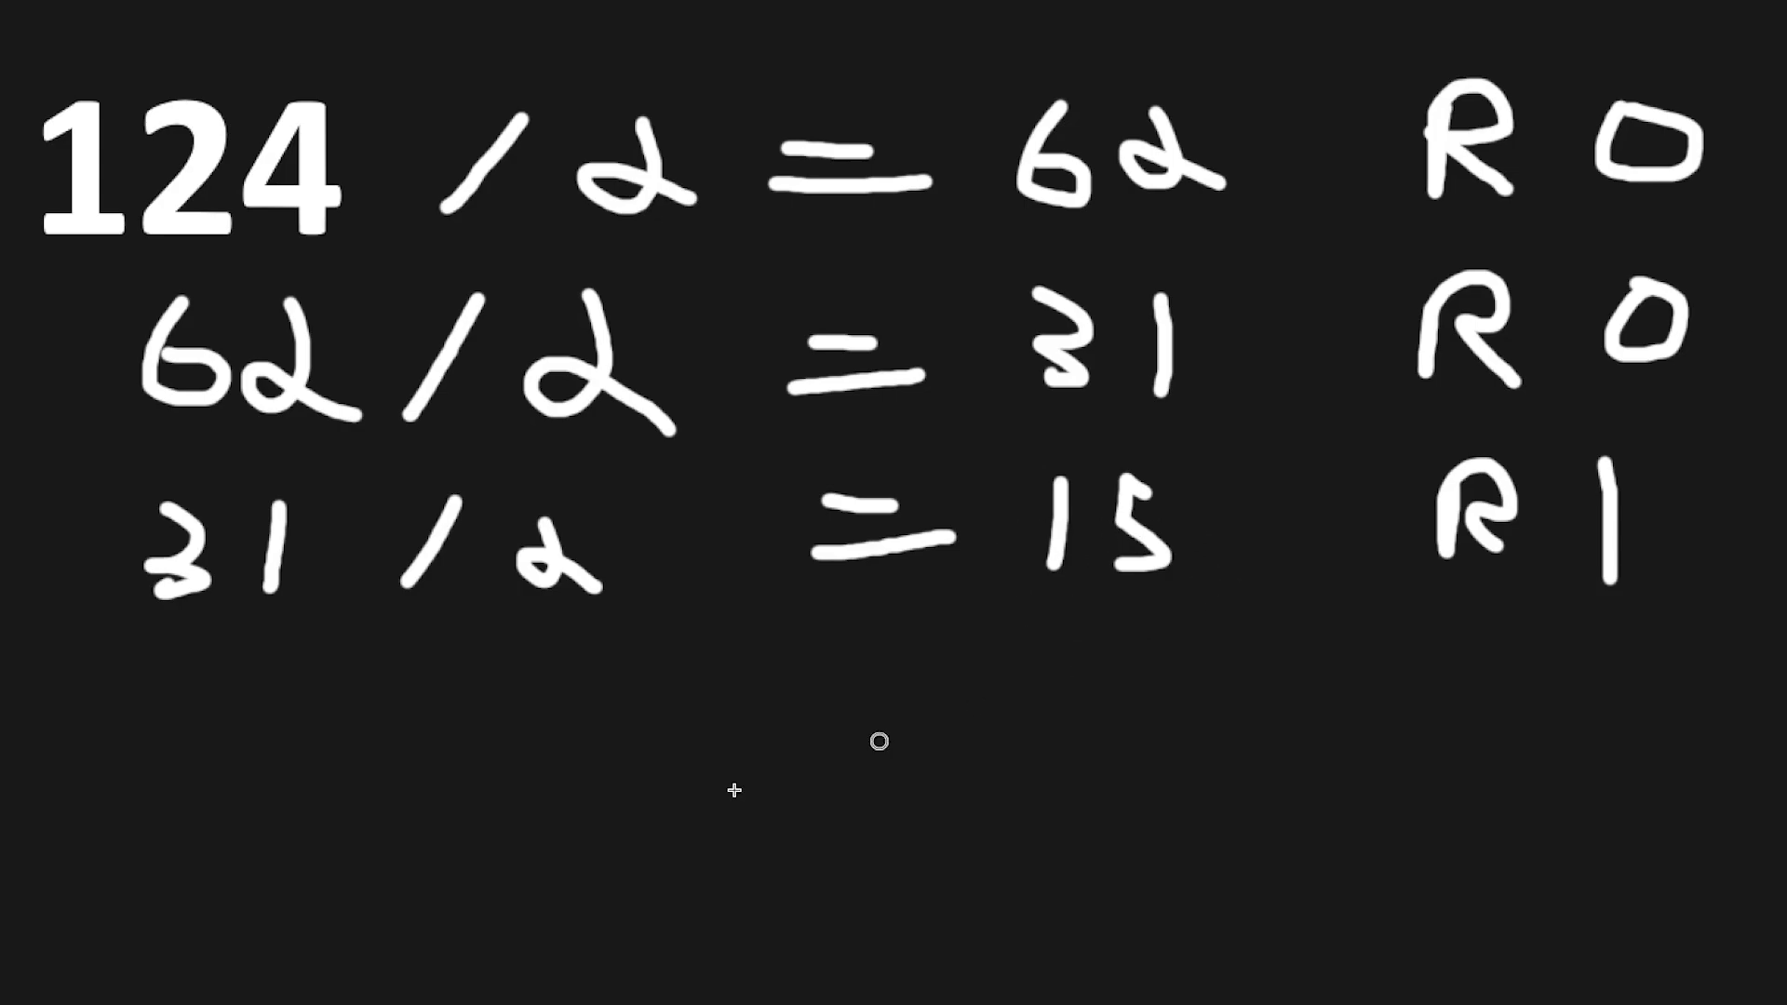
drag(137, 672, 262, 753)
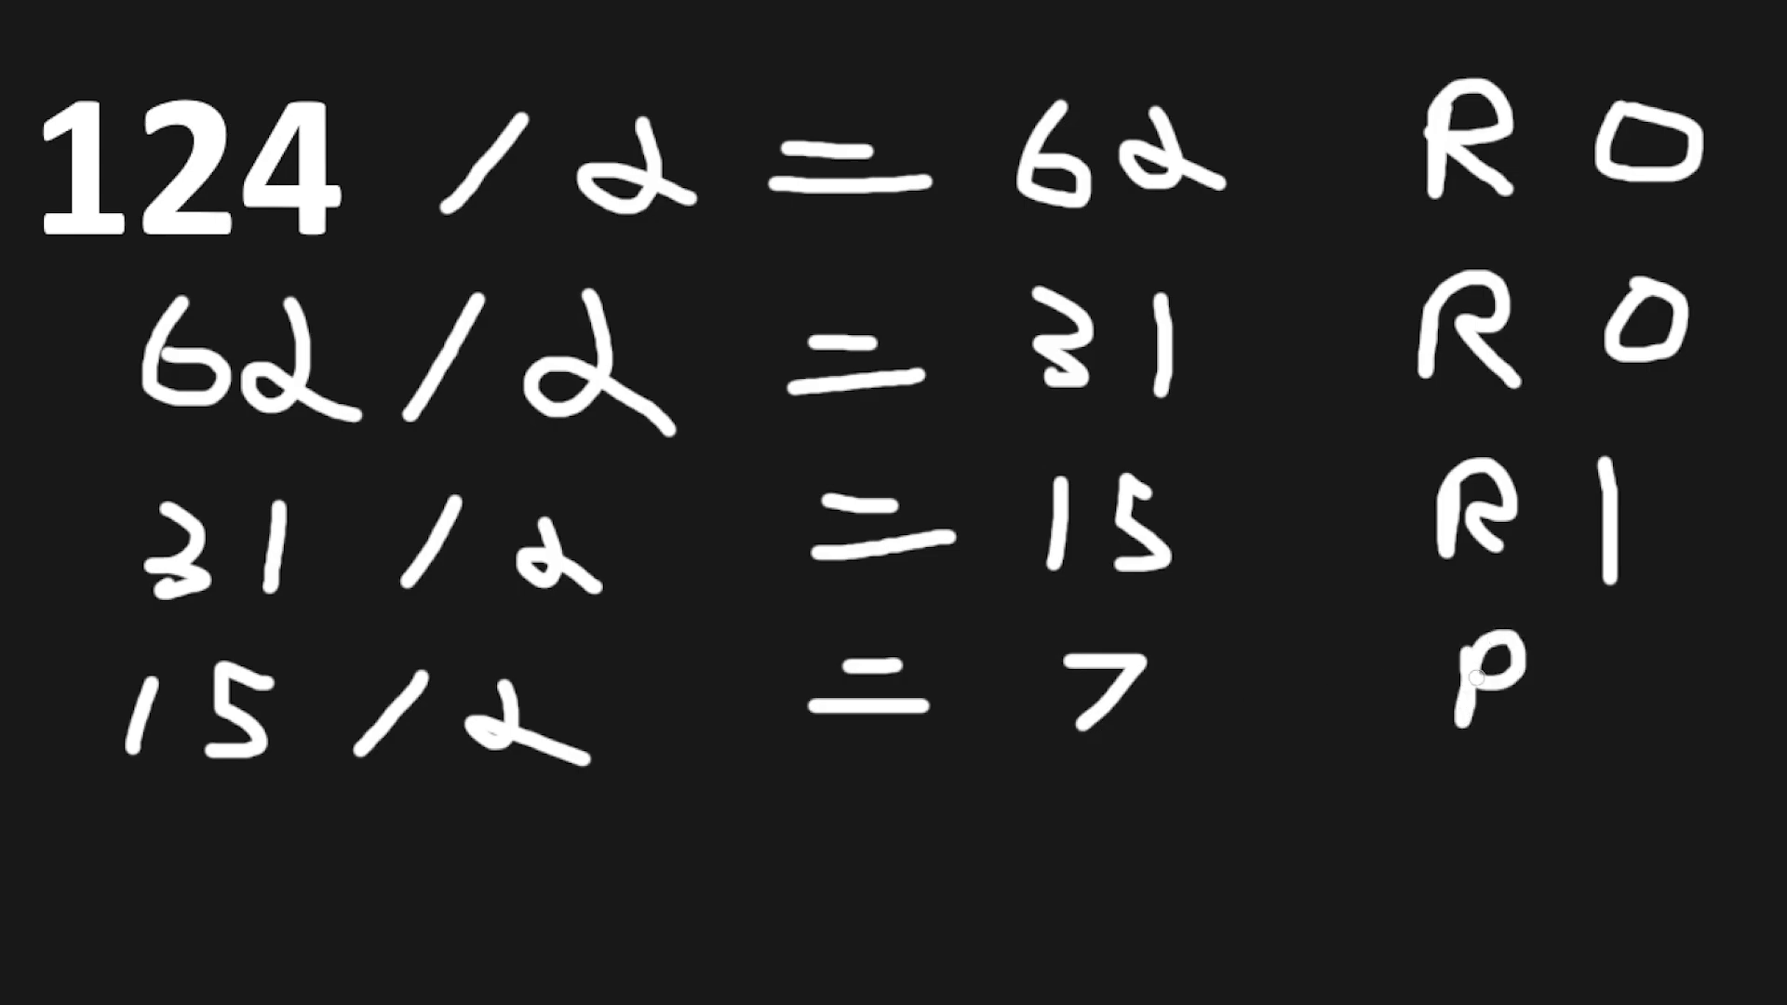
text(R1)
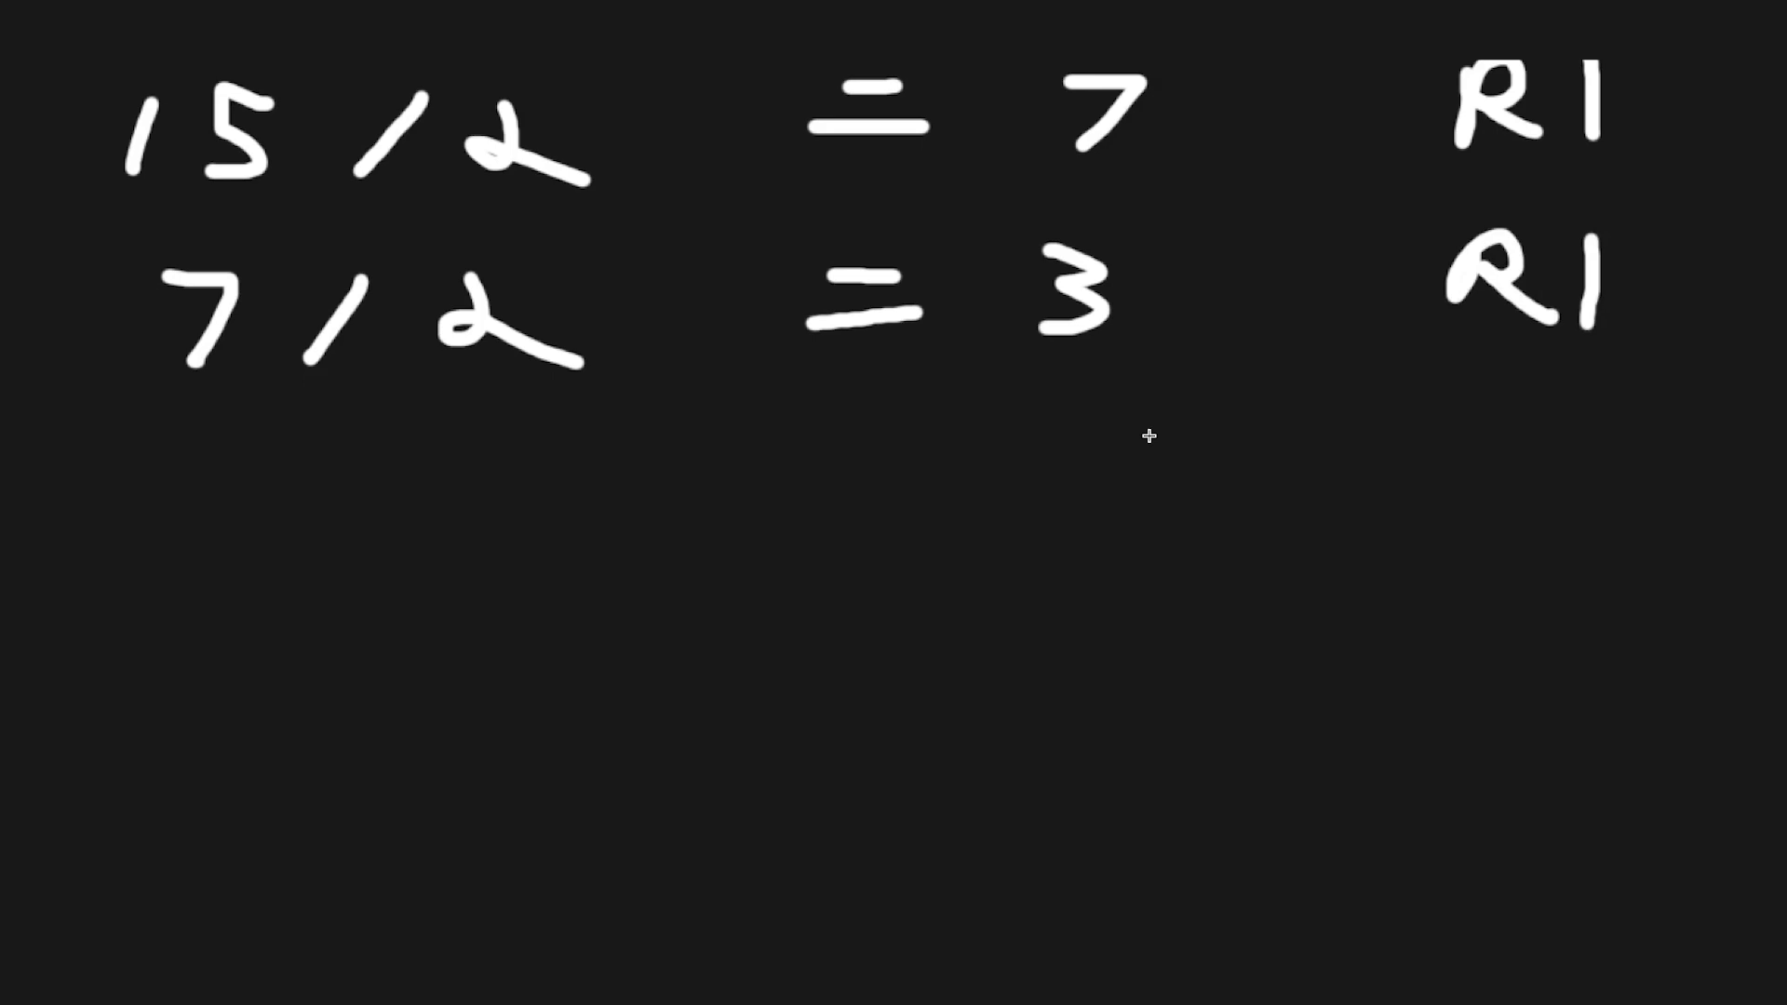
Handwrite the next halving rows down to '1/2 = 0 R1'
drag(193, 456, 331, 513)
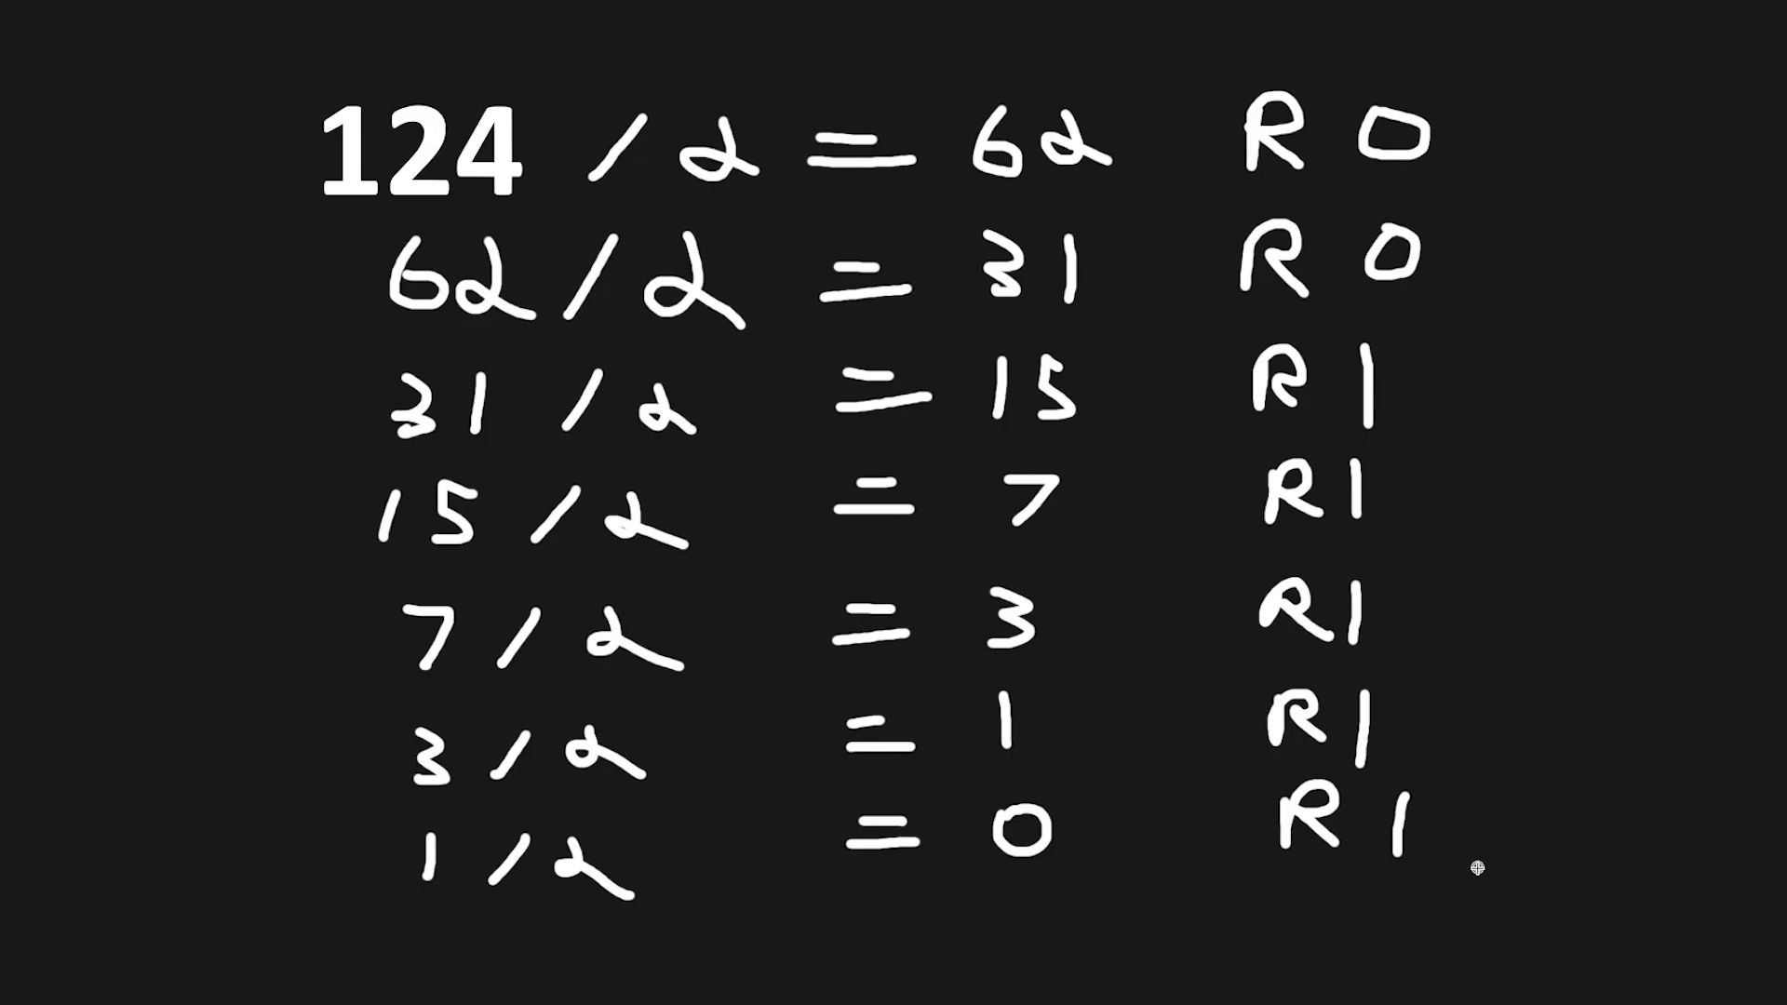
mouse_move(1510, 165)
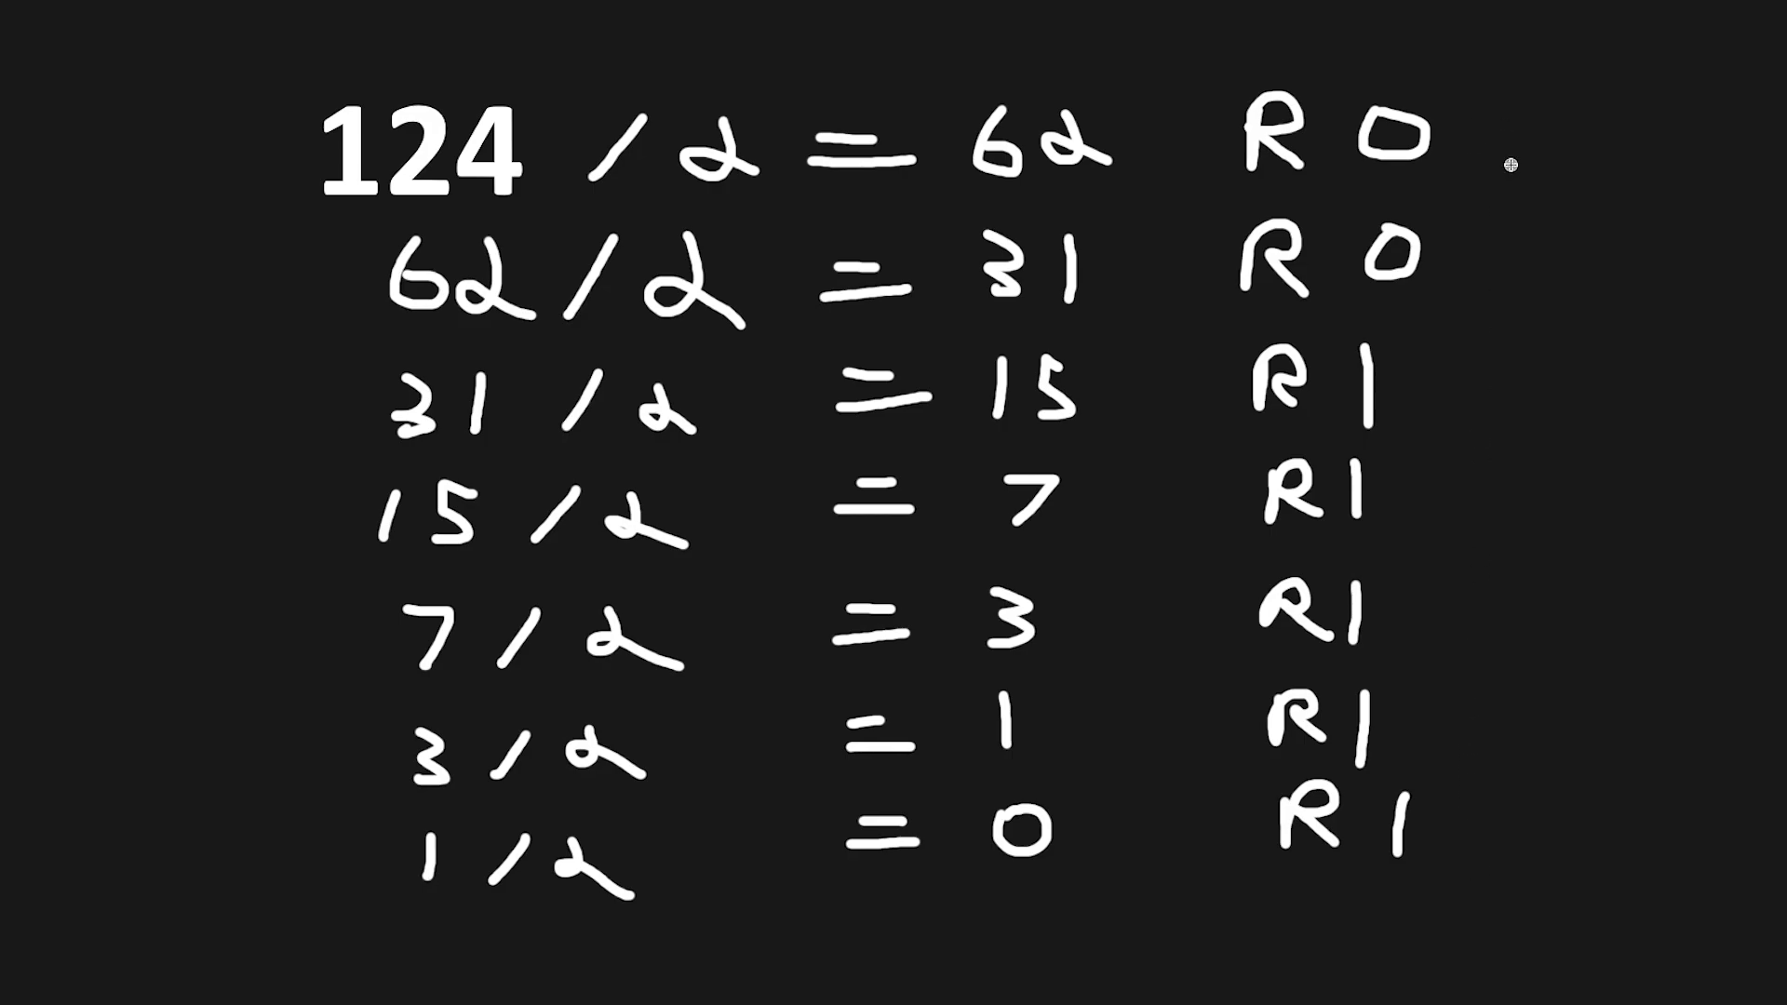
mouse_move(1449, 140)
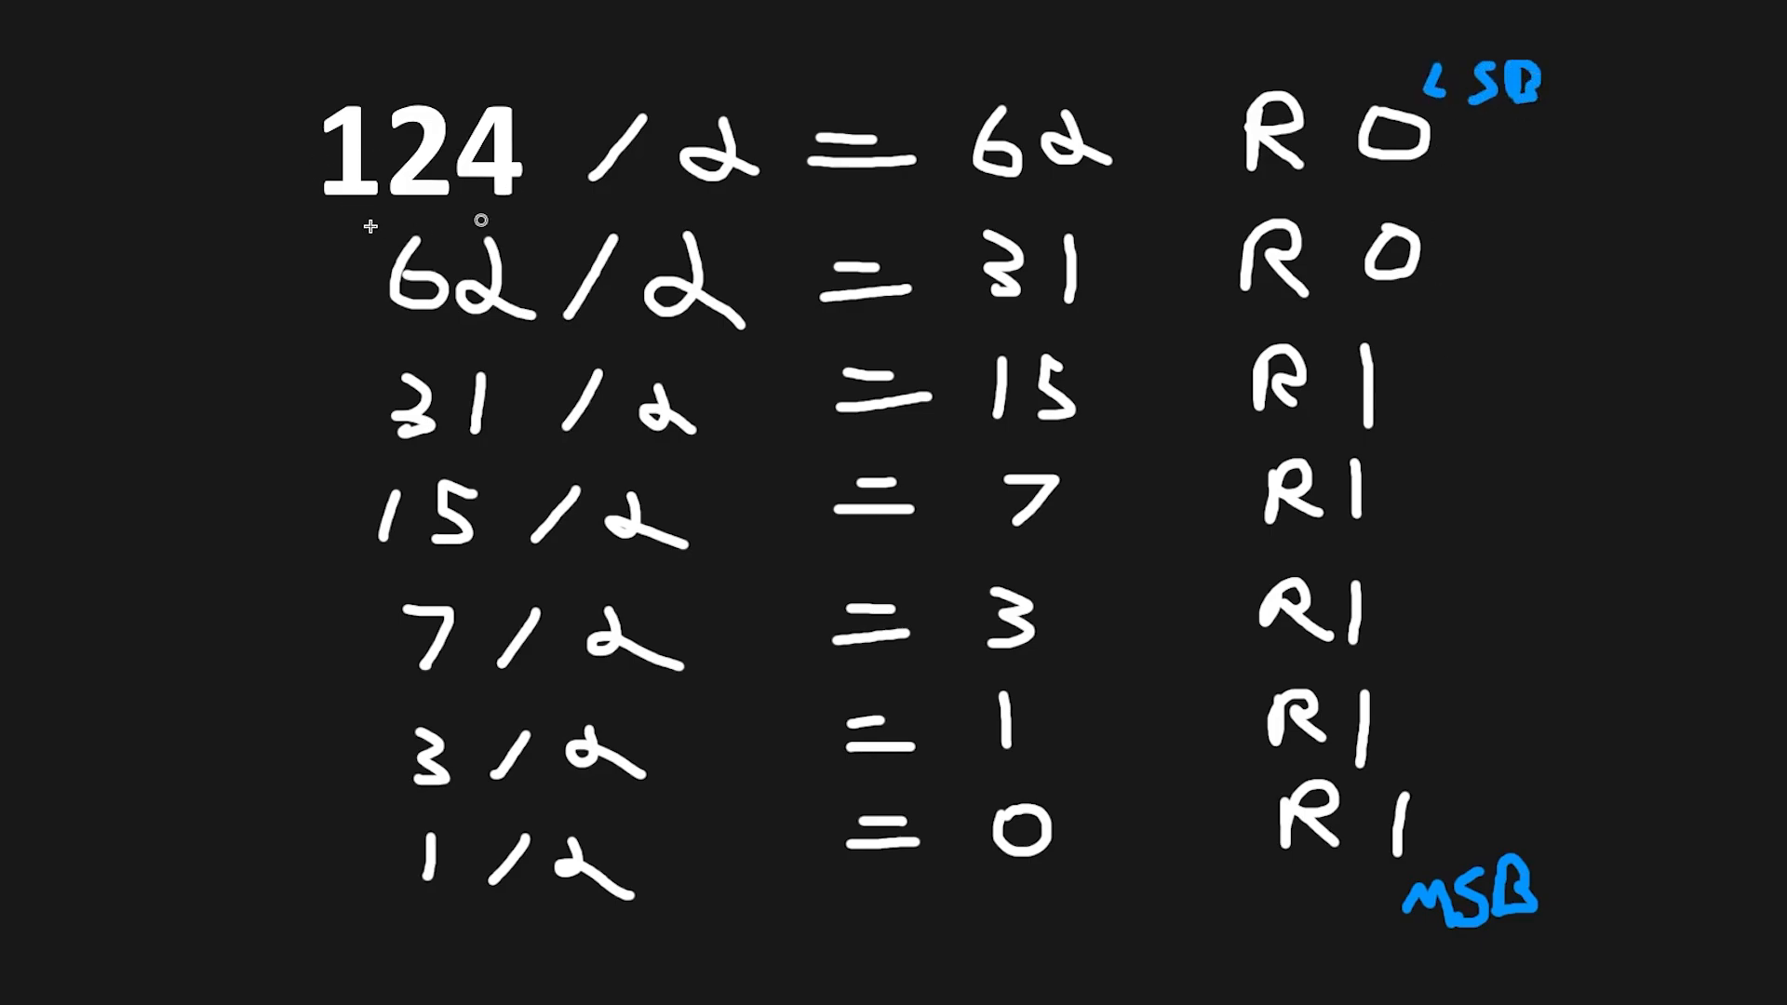
mouse_move(1405, 841)
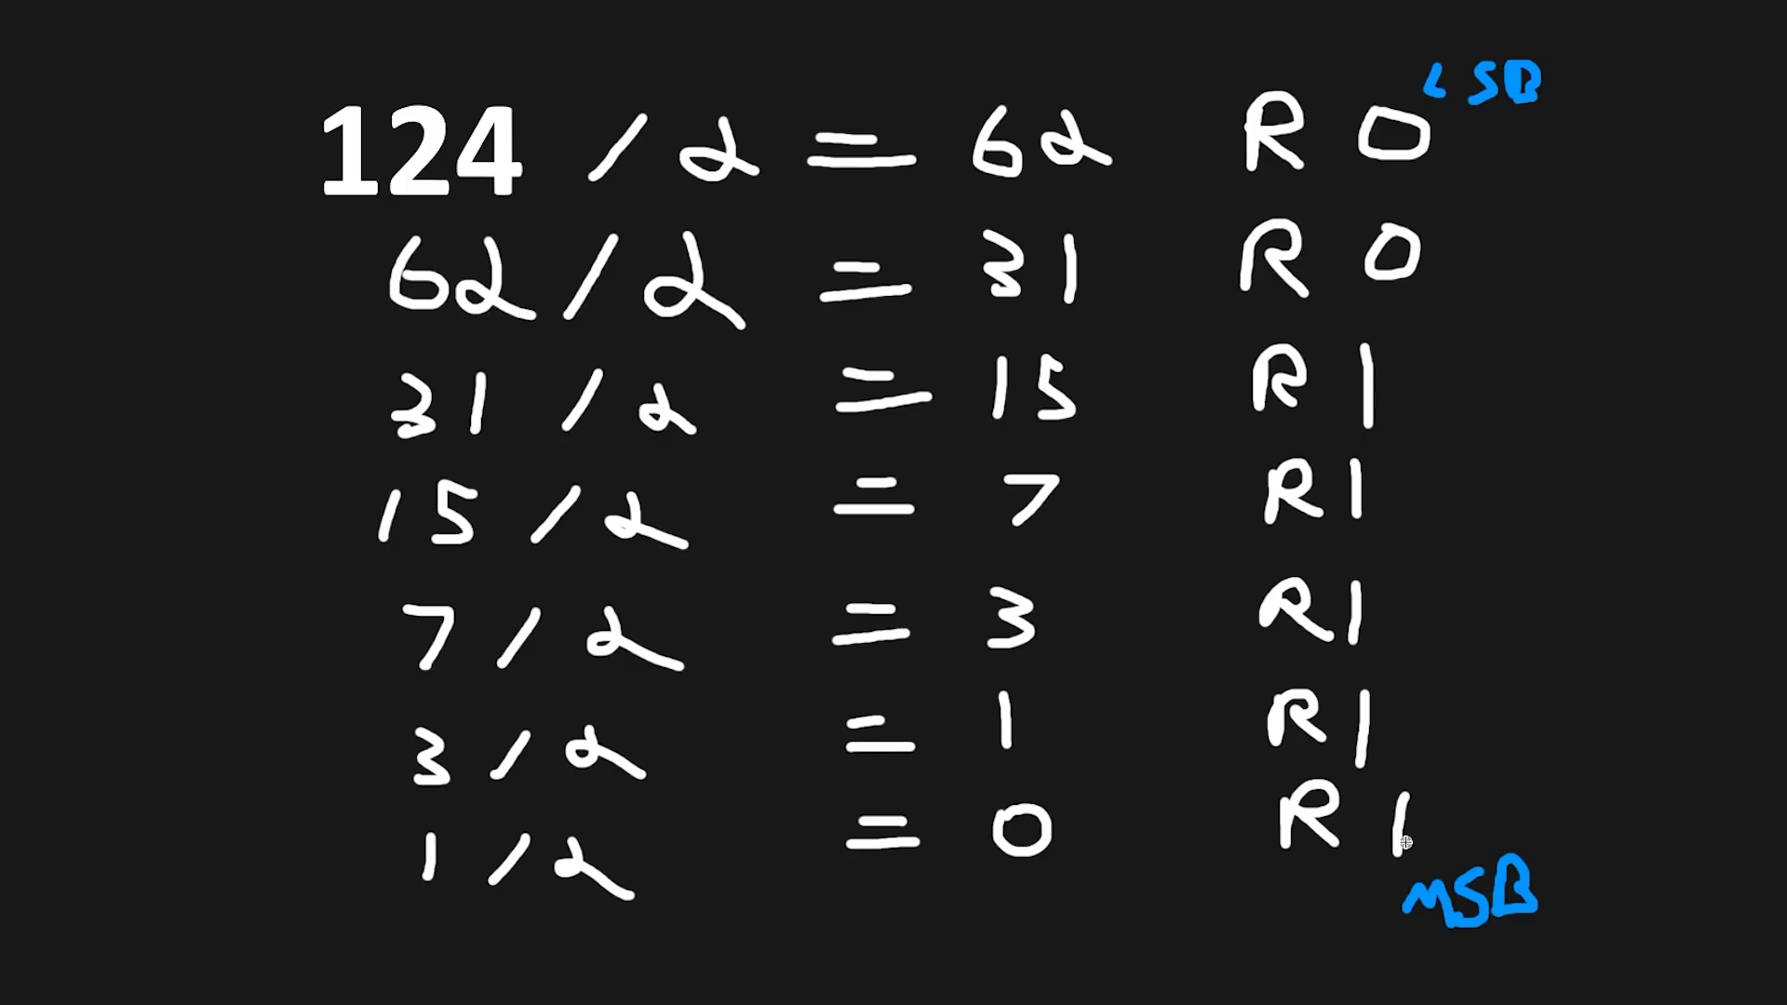
mouse_move(1379, 404)
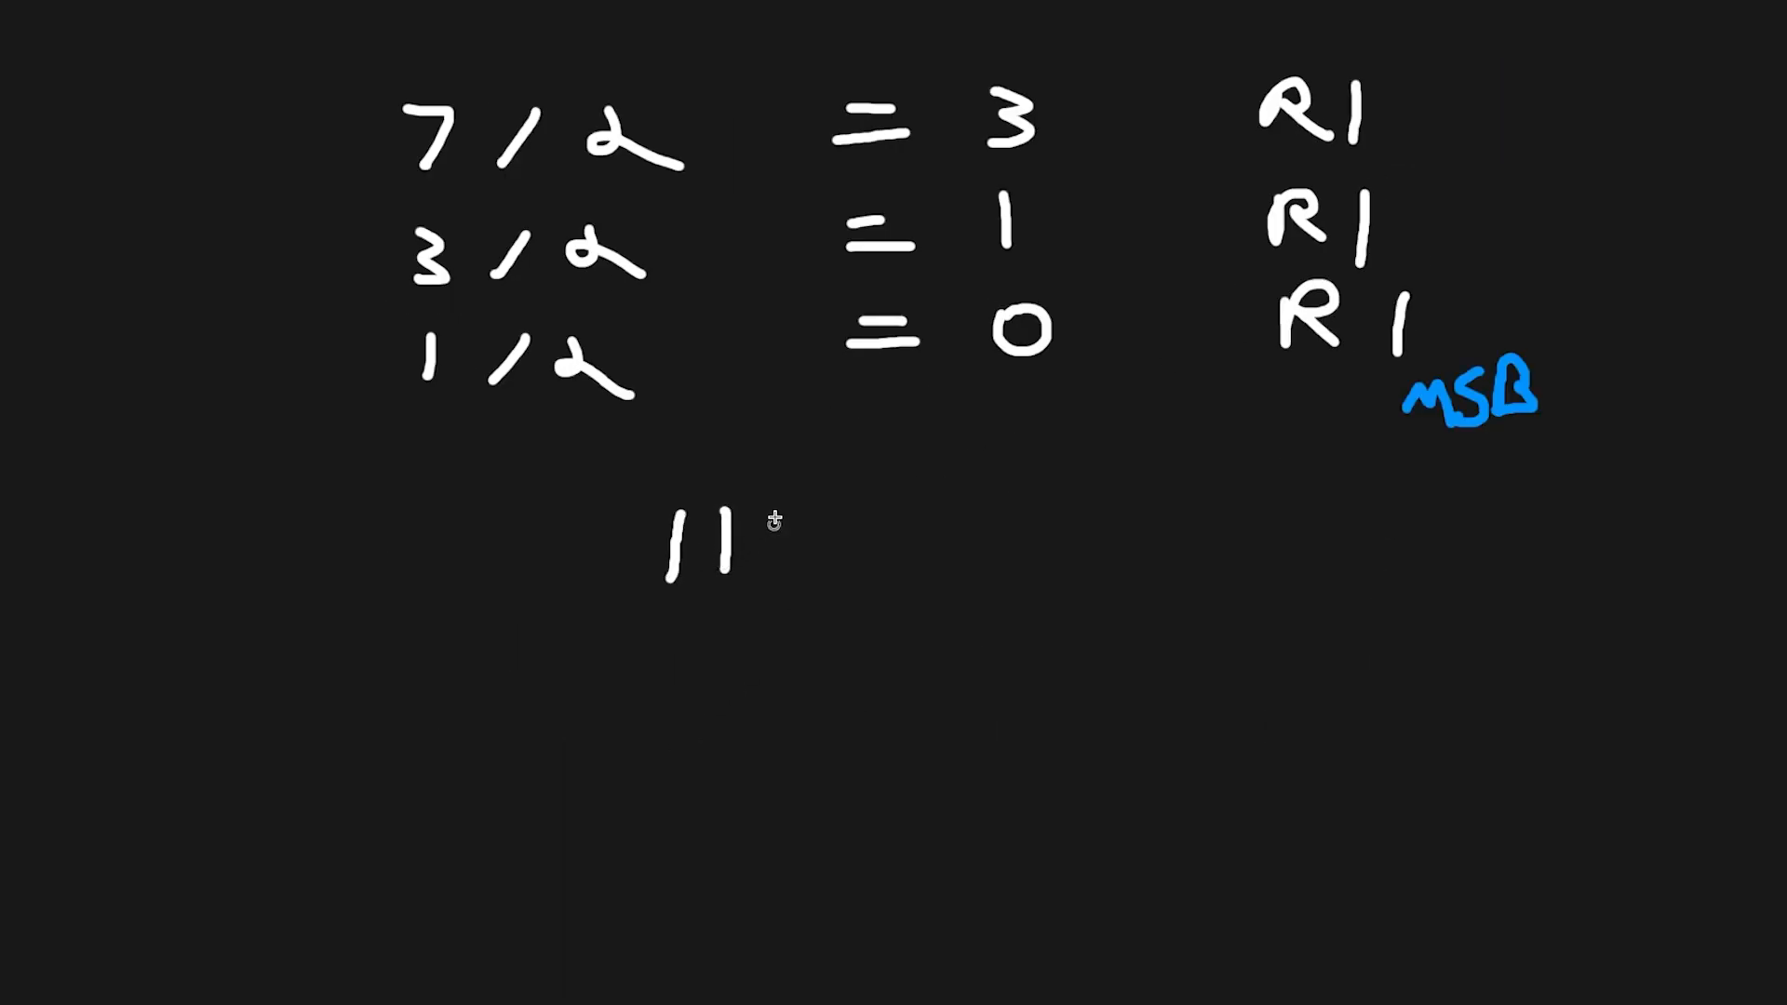
Write the binary digits 11110 of the result below the table
drag(741, 542, 1004, 542)
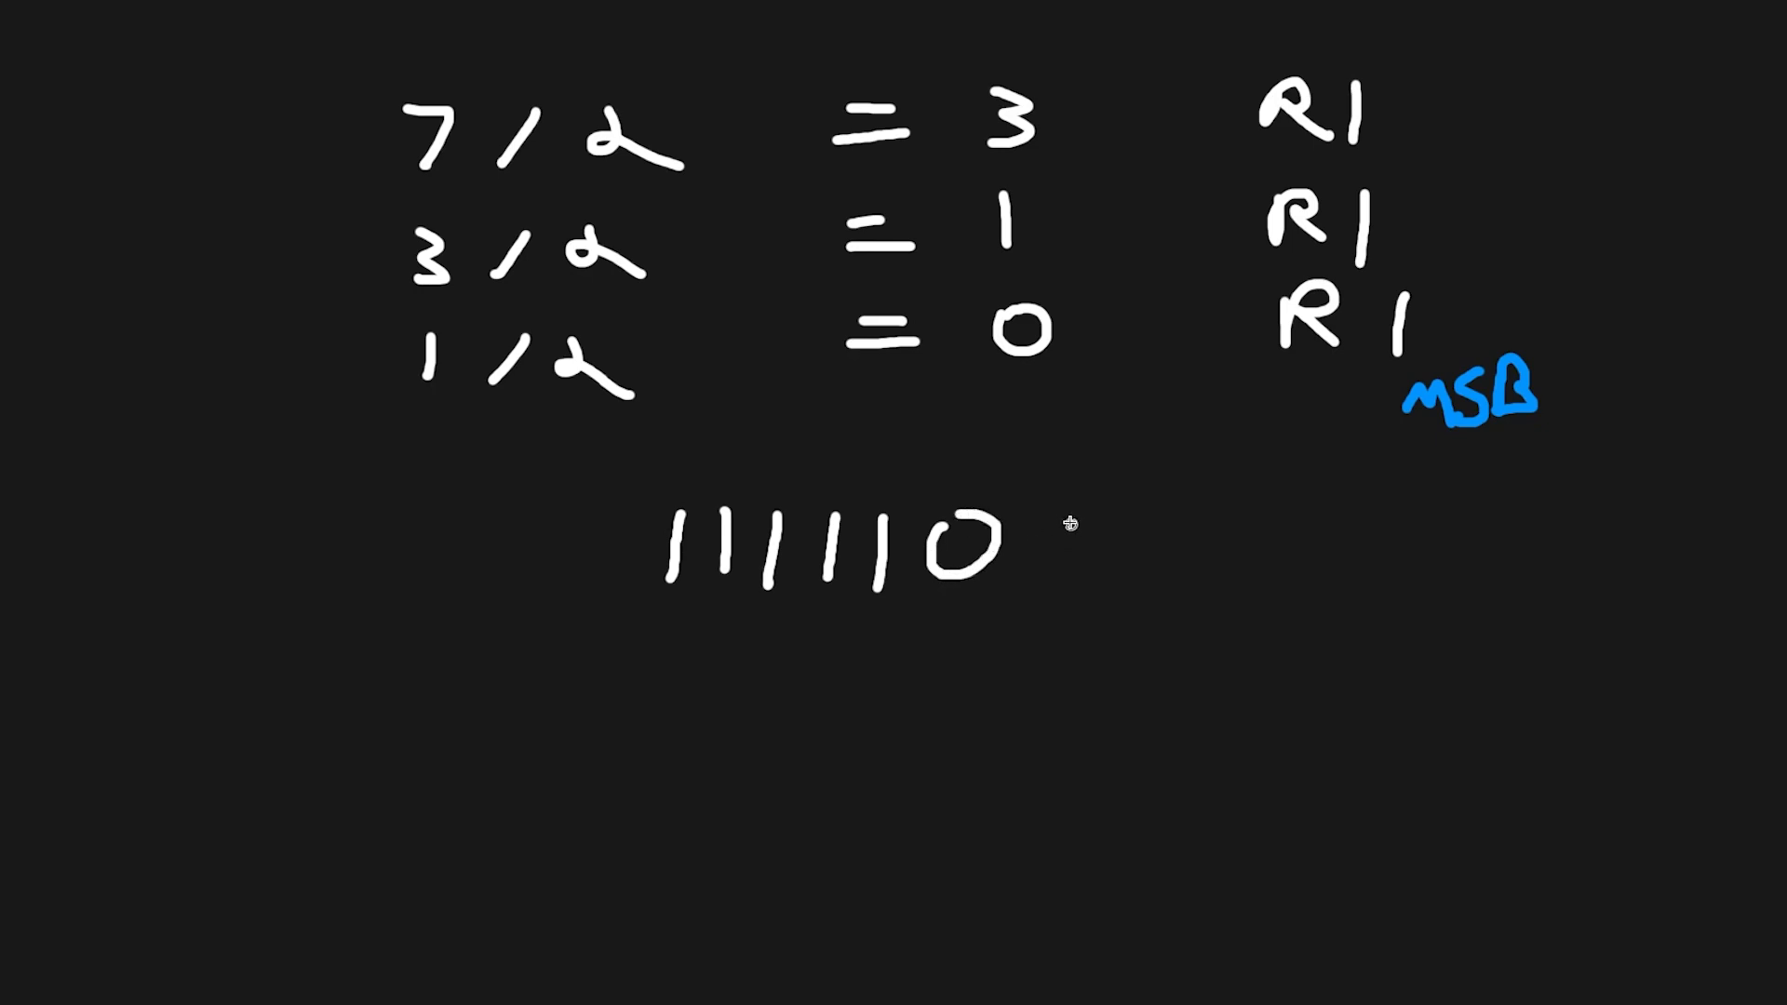